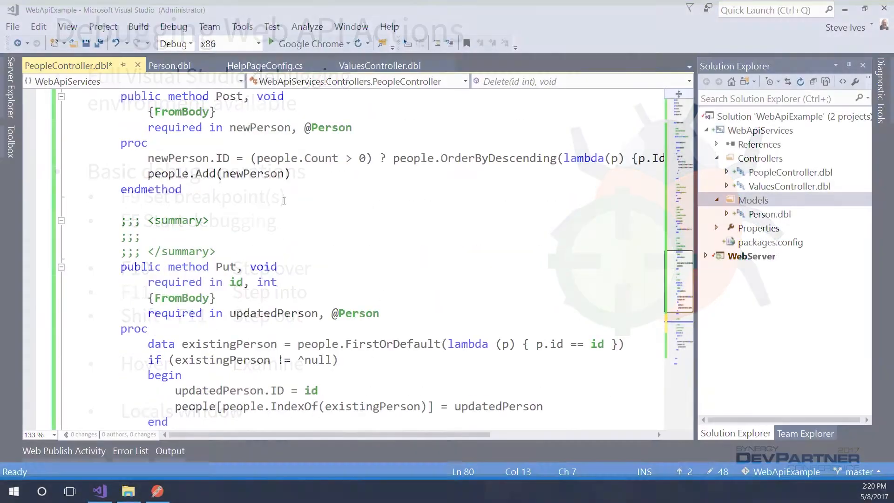
- Scroll down PeopleController.dbl to the Put method to place its breakpoint
scroll(down, 3)
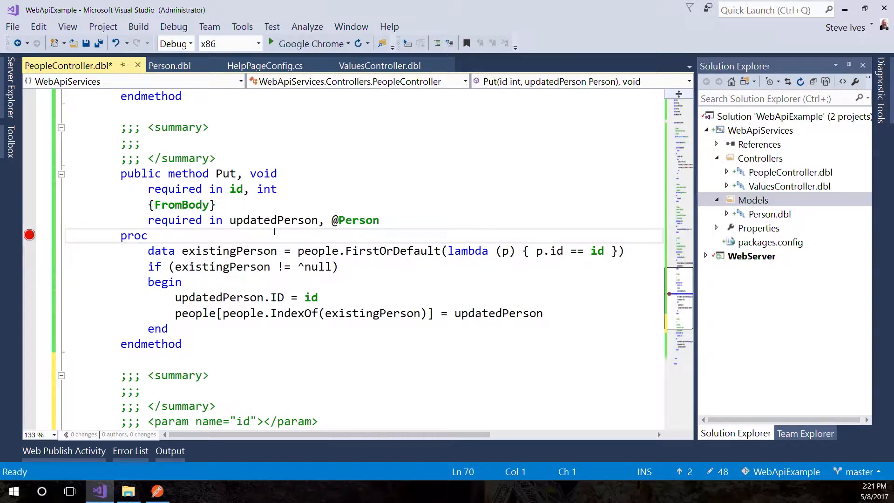
- Start debugging the web services in Chrome, then bring up Postman
click(174, 26)
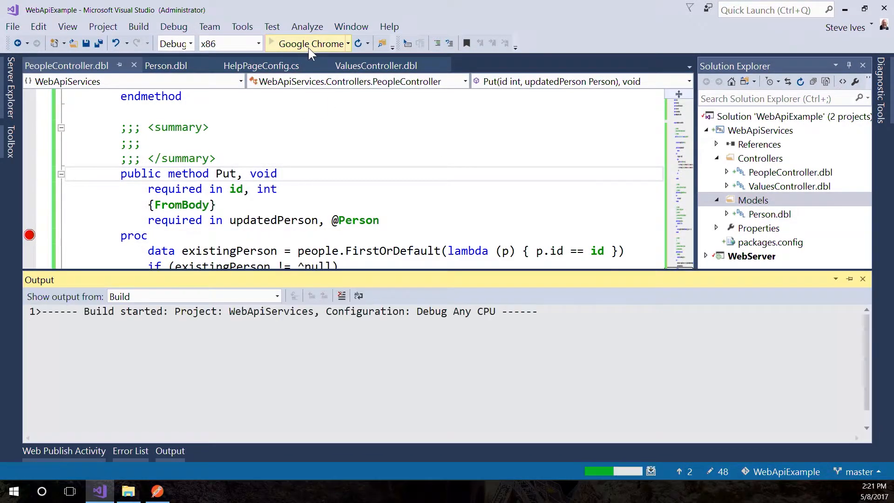
click(308, 44)
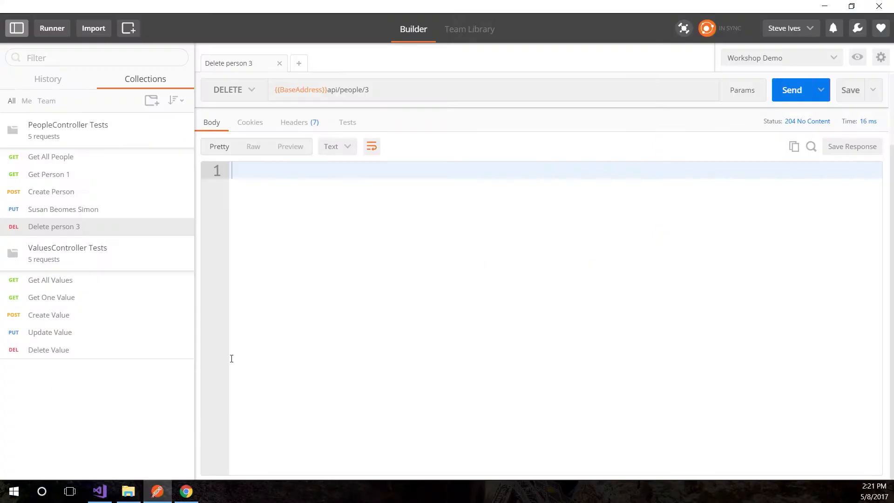
- Send Get All People, then send the Create Person request adding Susan Doe
click(50, 156)
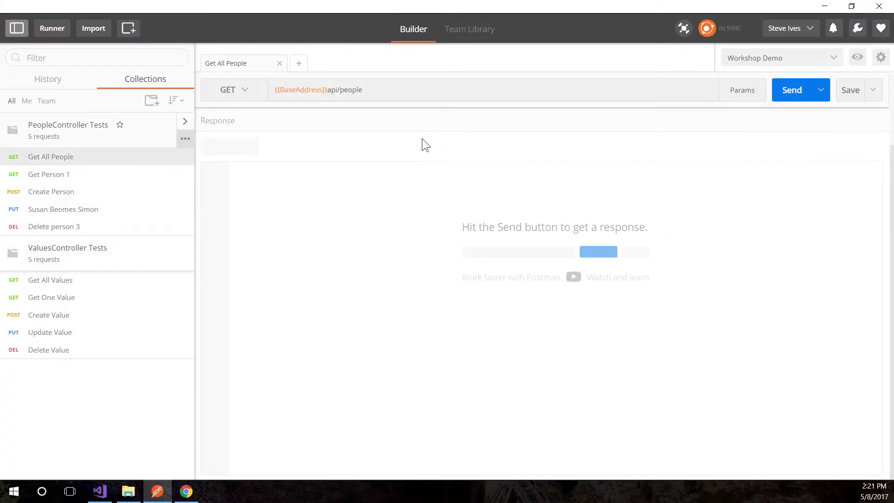
click(792, 90)
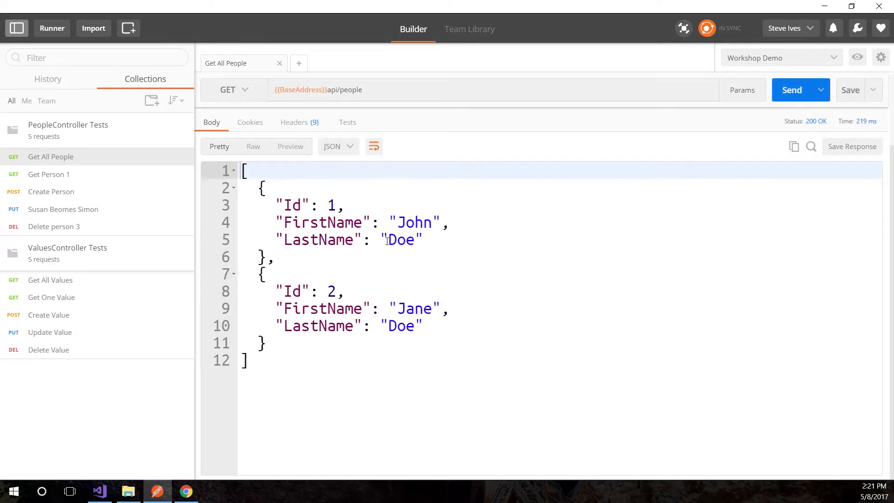
mouse_move(61, 200)
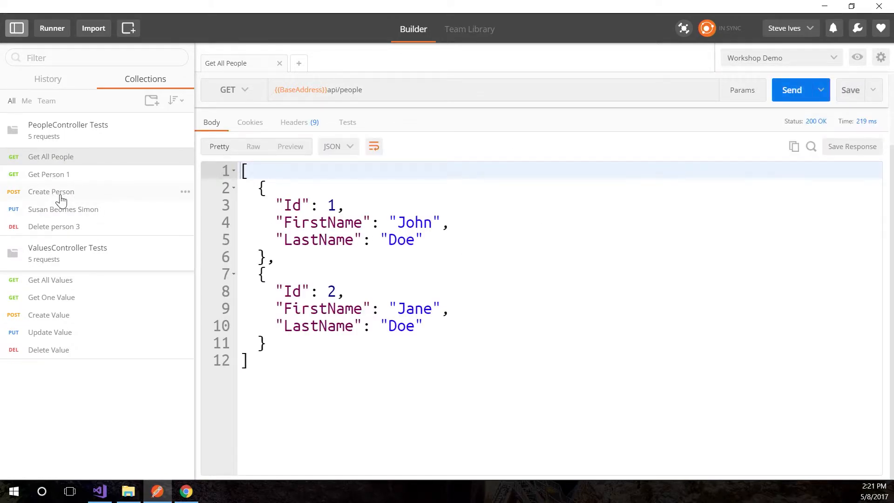
click(50, 191)
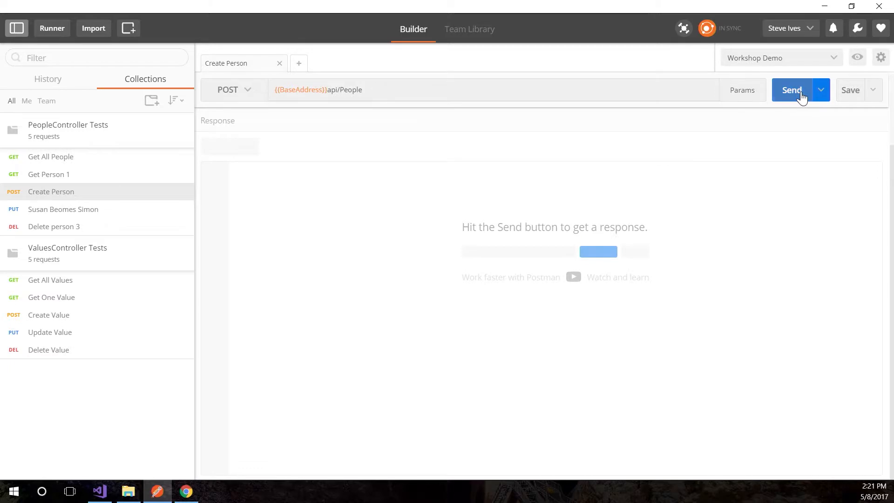
click(50, 157)
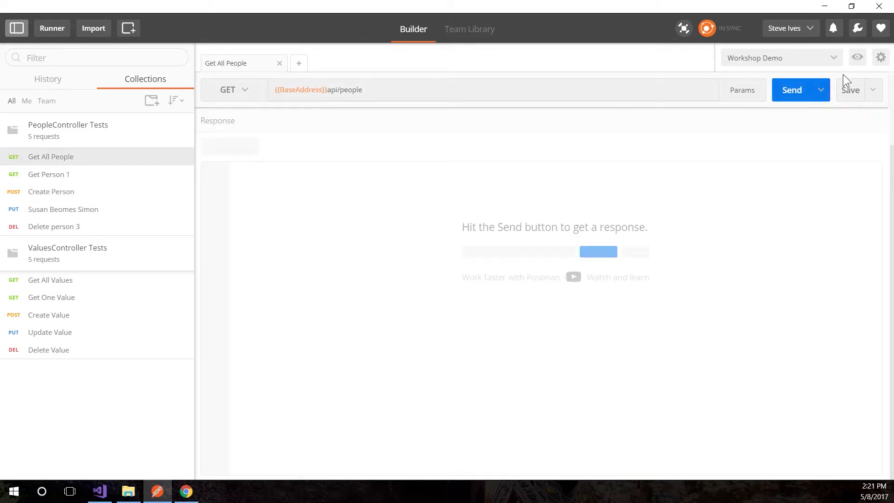
- Resend Get All People to confirm Susan, then load the Susan-to-Simon PUT request
click(791, 90)
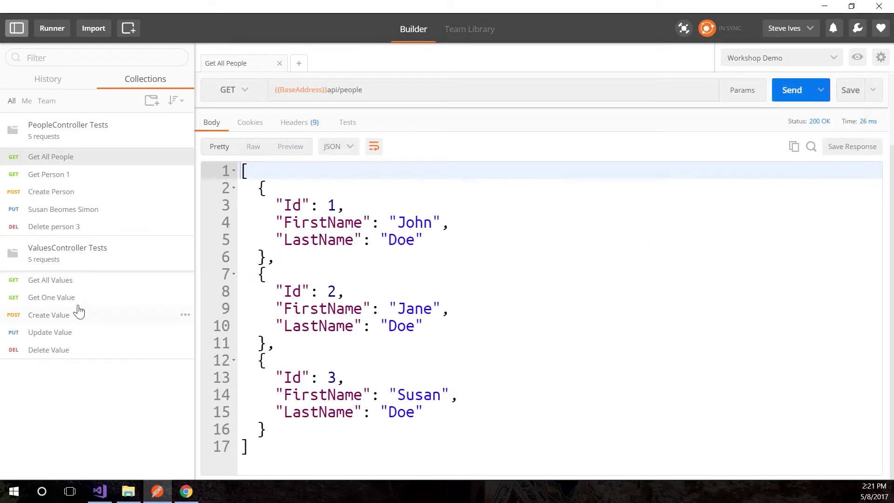
click(63, 209)
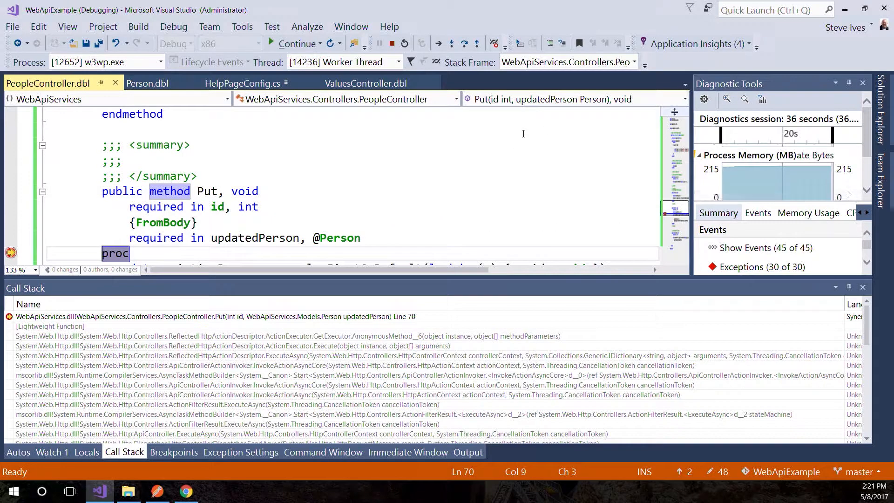
mouse_move(364, 201)
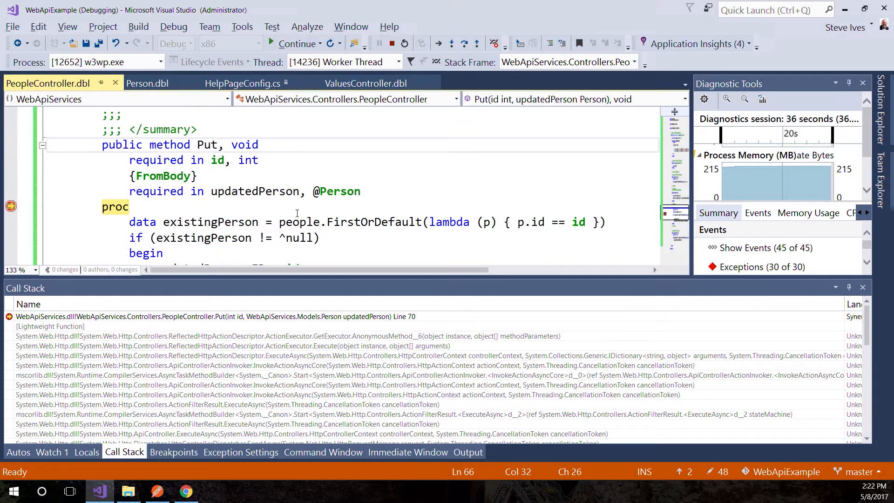
- Scroll the Put method code and dismiss the people count popup
scroll(down, 3)
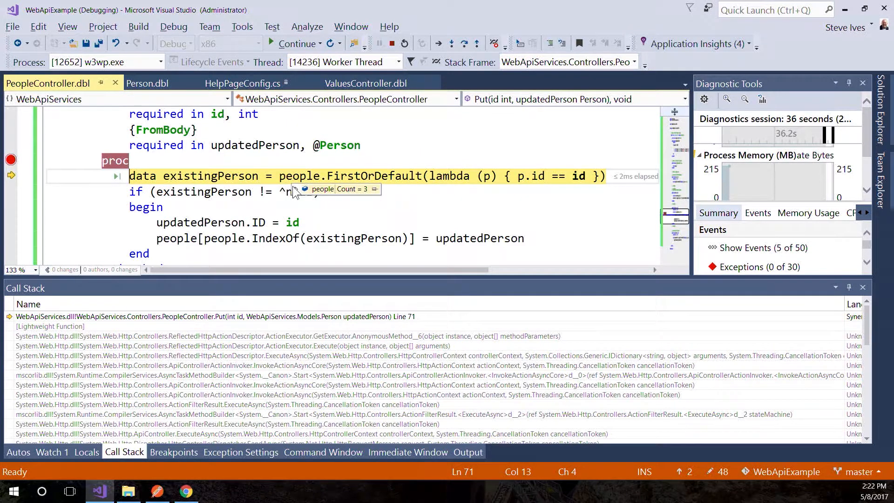
click(307, 199)
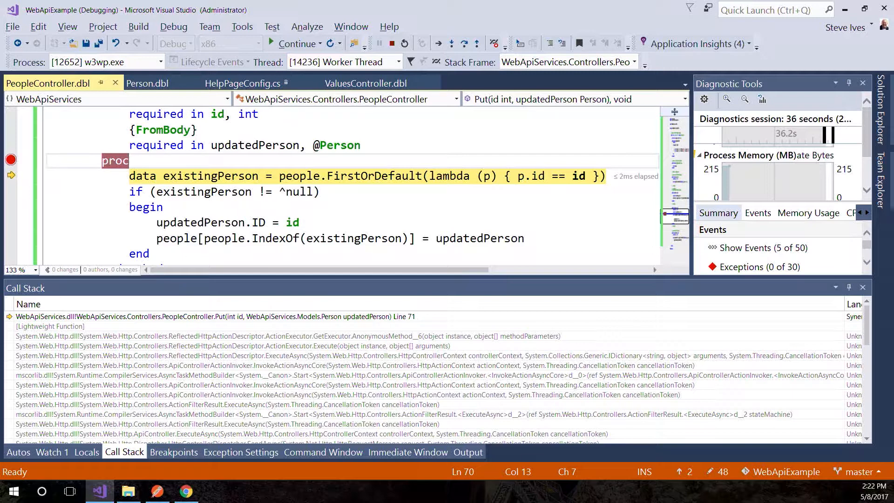
- Open the Locals window and expand updatedPerson to show FirstName Simon, LastName Doe
click(87, 452)
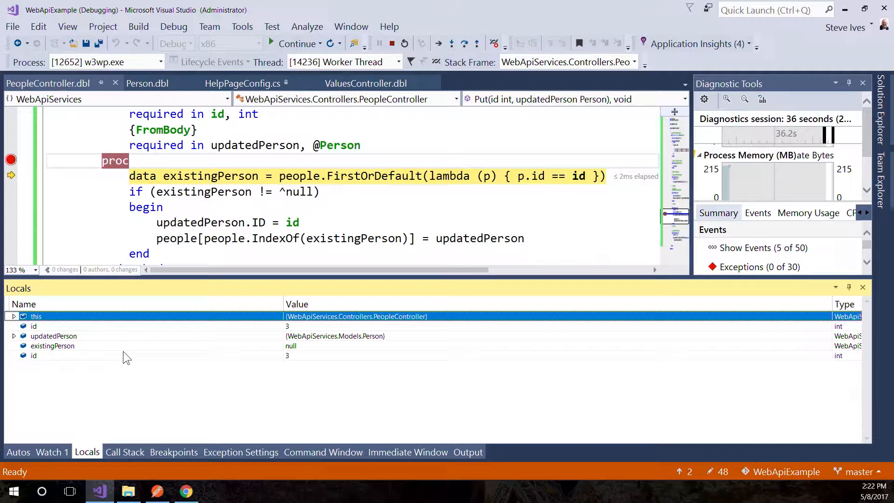
mouse_move(79, 350)
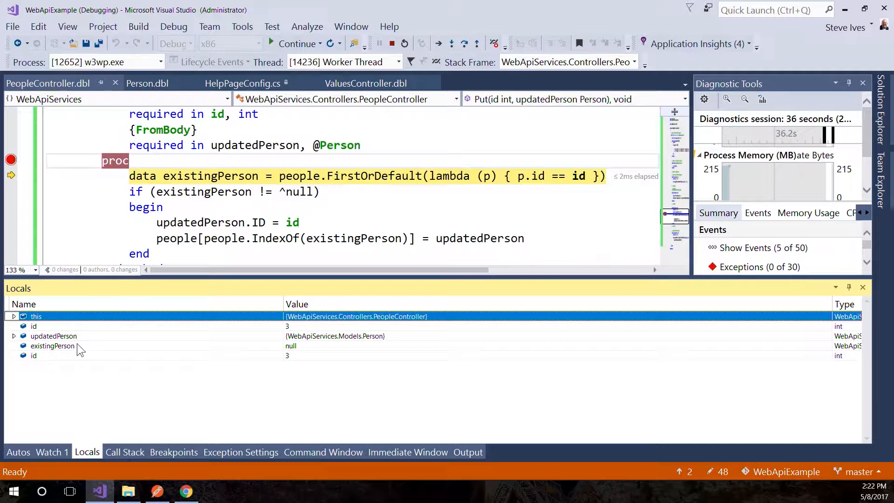
mouse_move(61, 365)
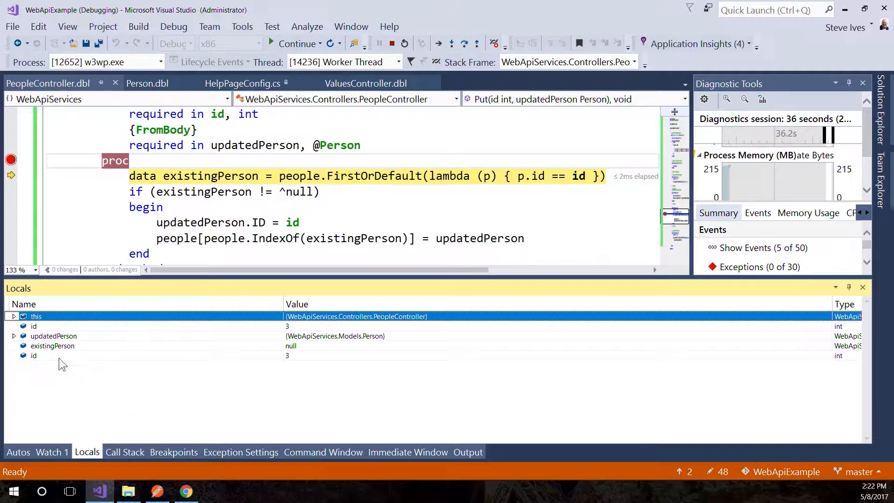
click(14, 336)
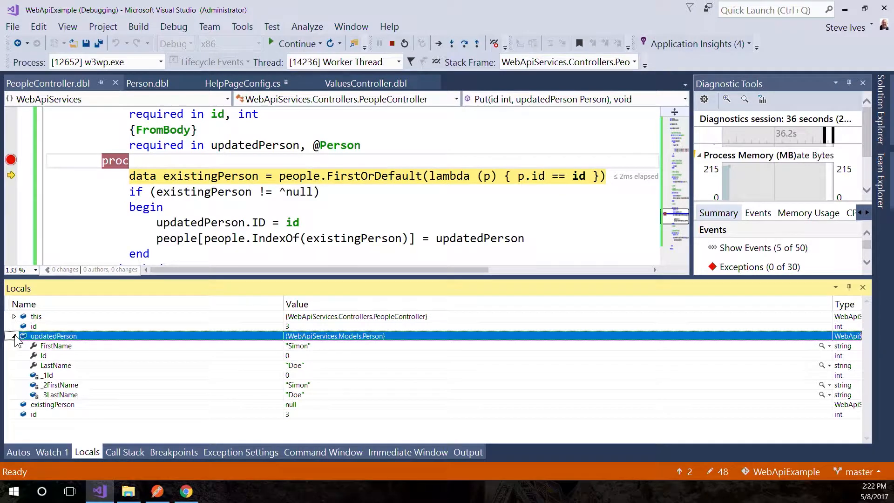
click(13, 336)
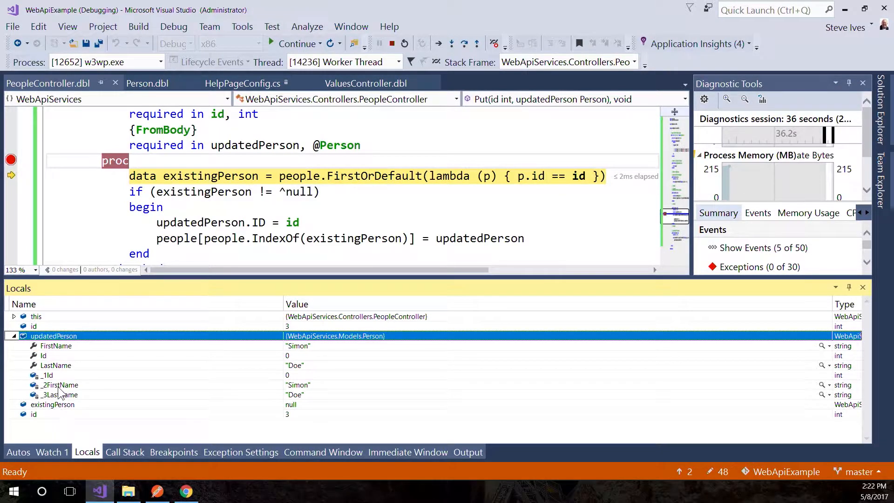
mouse_move(224, 290)
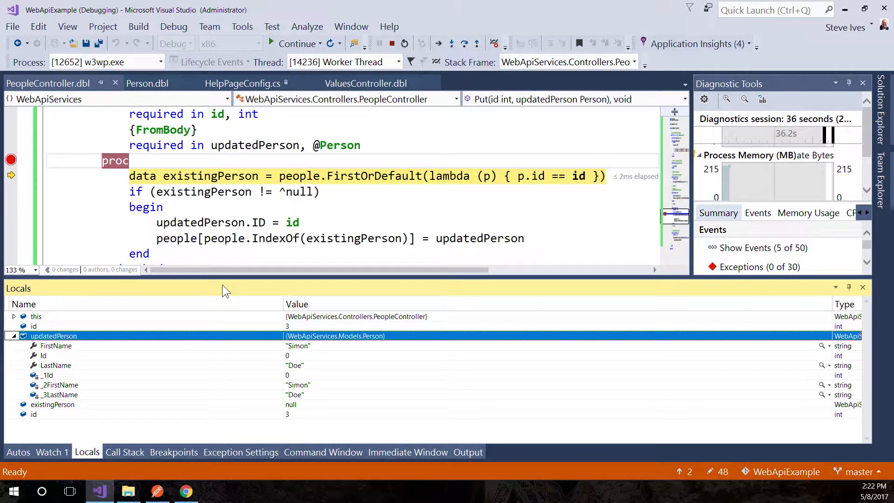